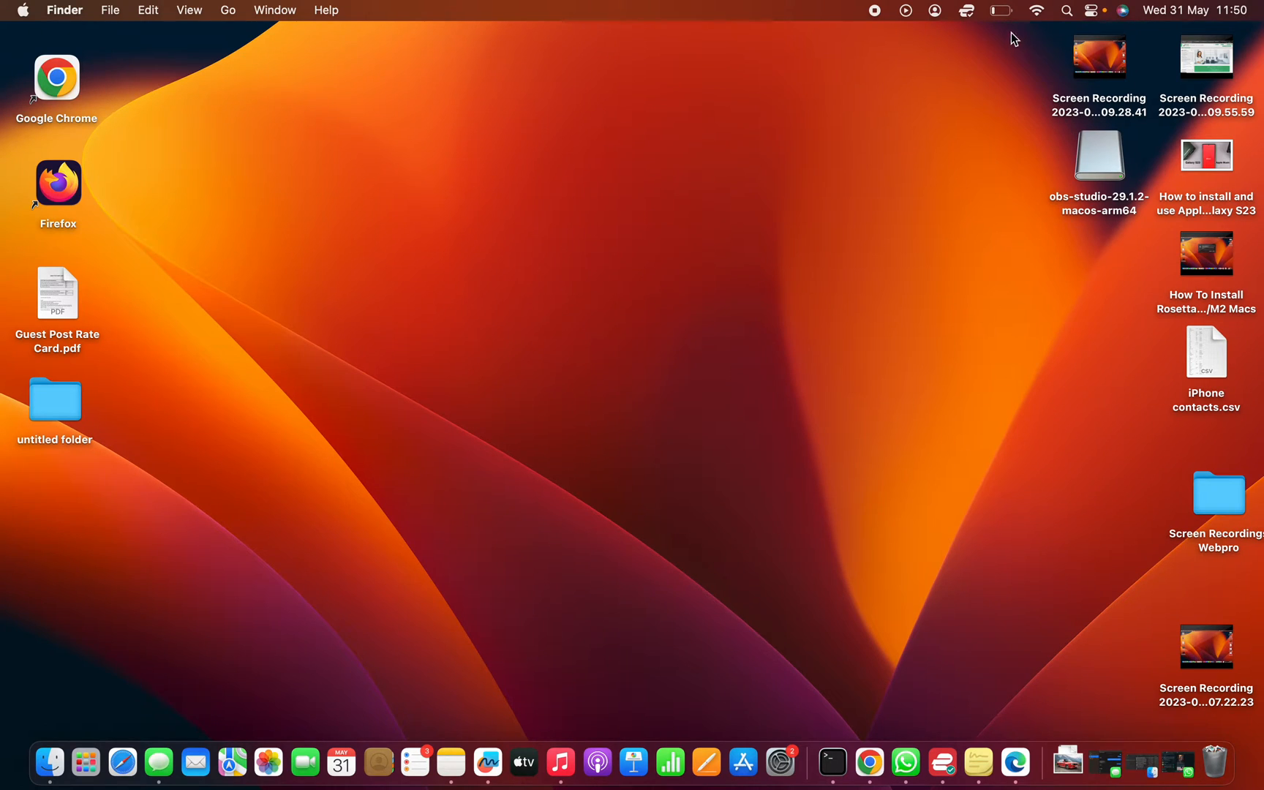
mouse_move(1004, 20)
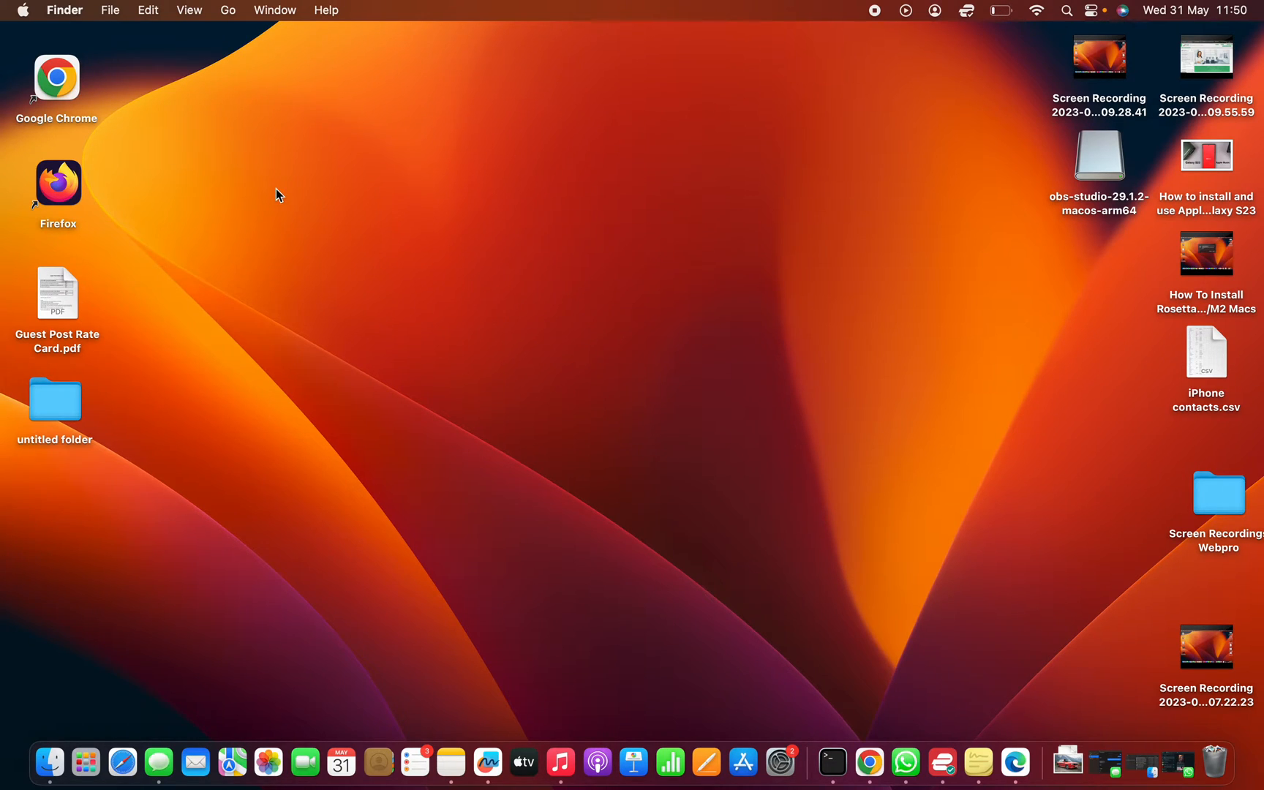
mouse_move(276, 139)
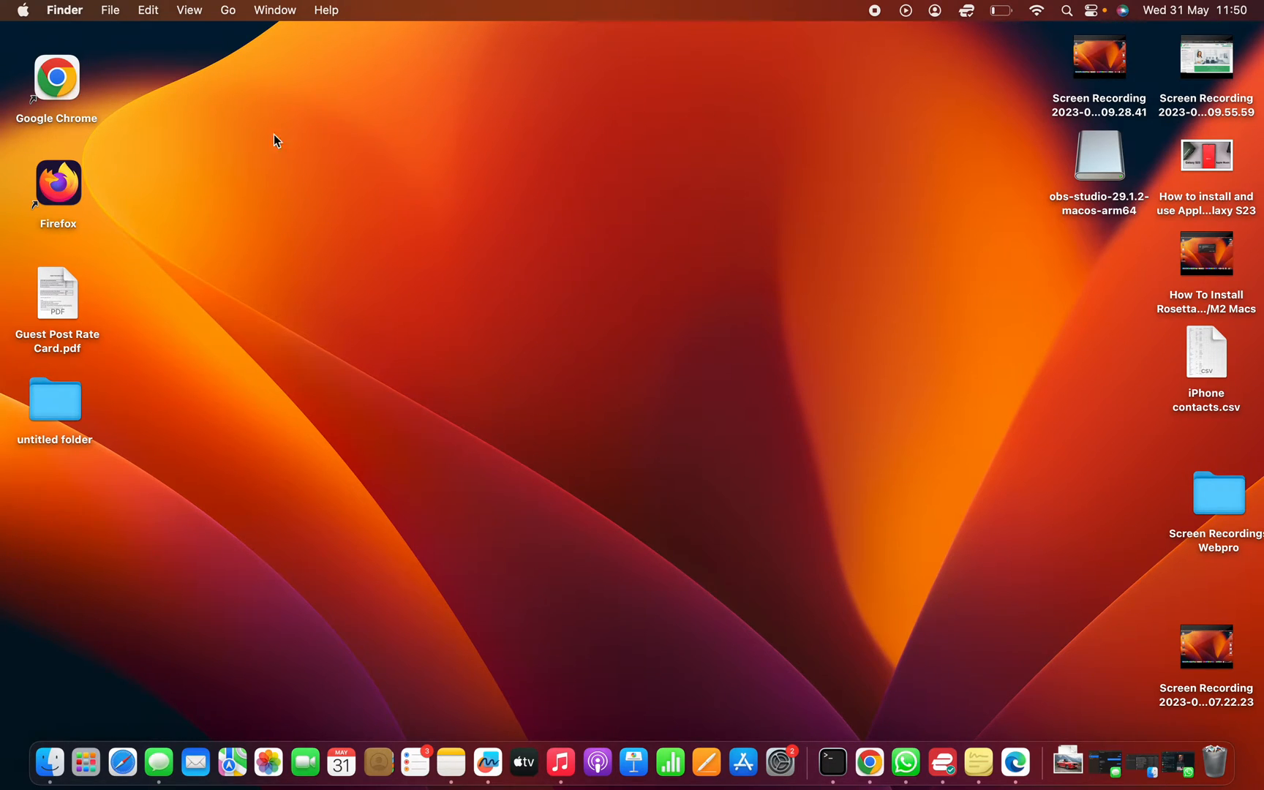
mouse_move(321, 152)
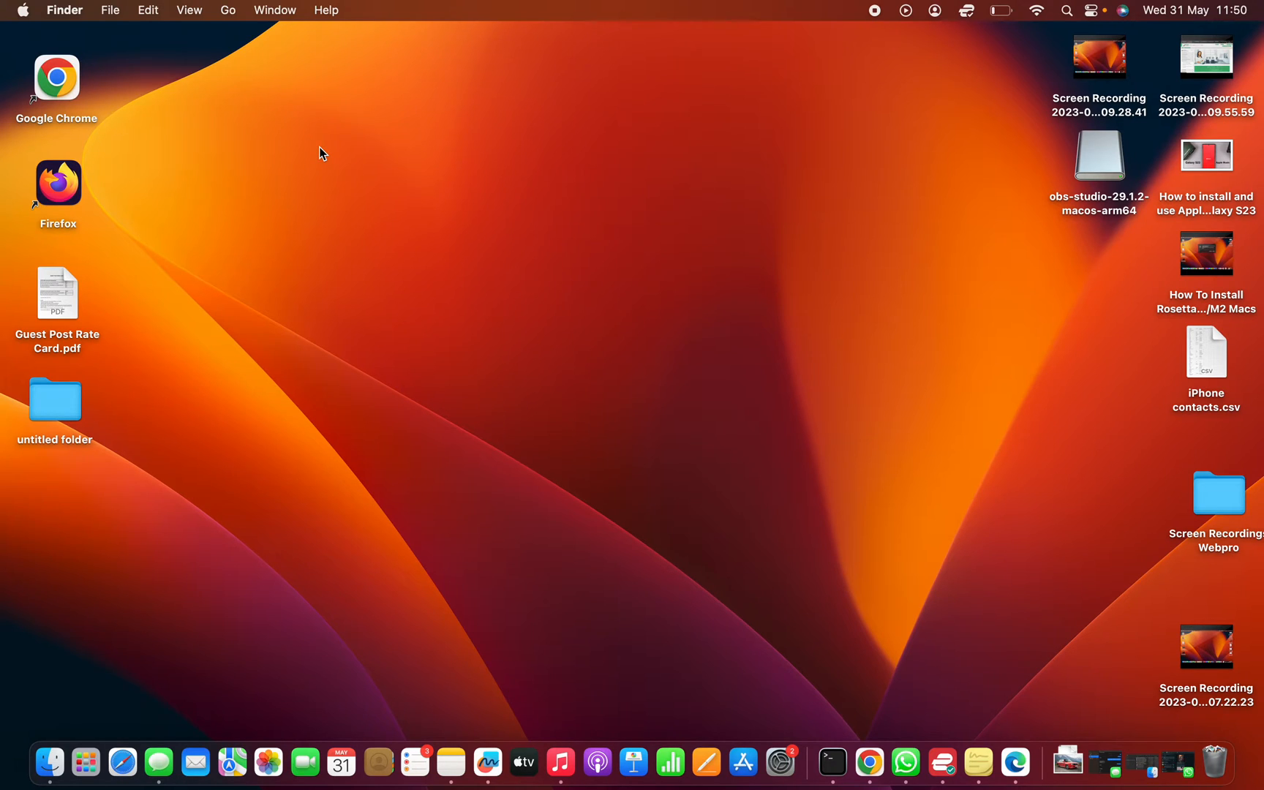
mouse_move(22, 11)
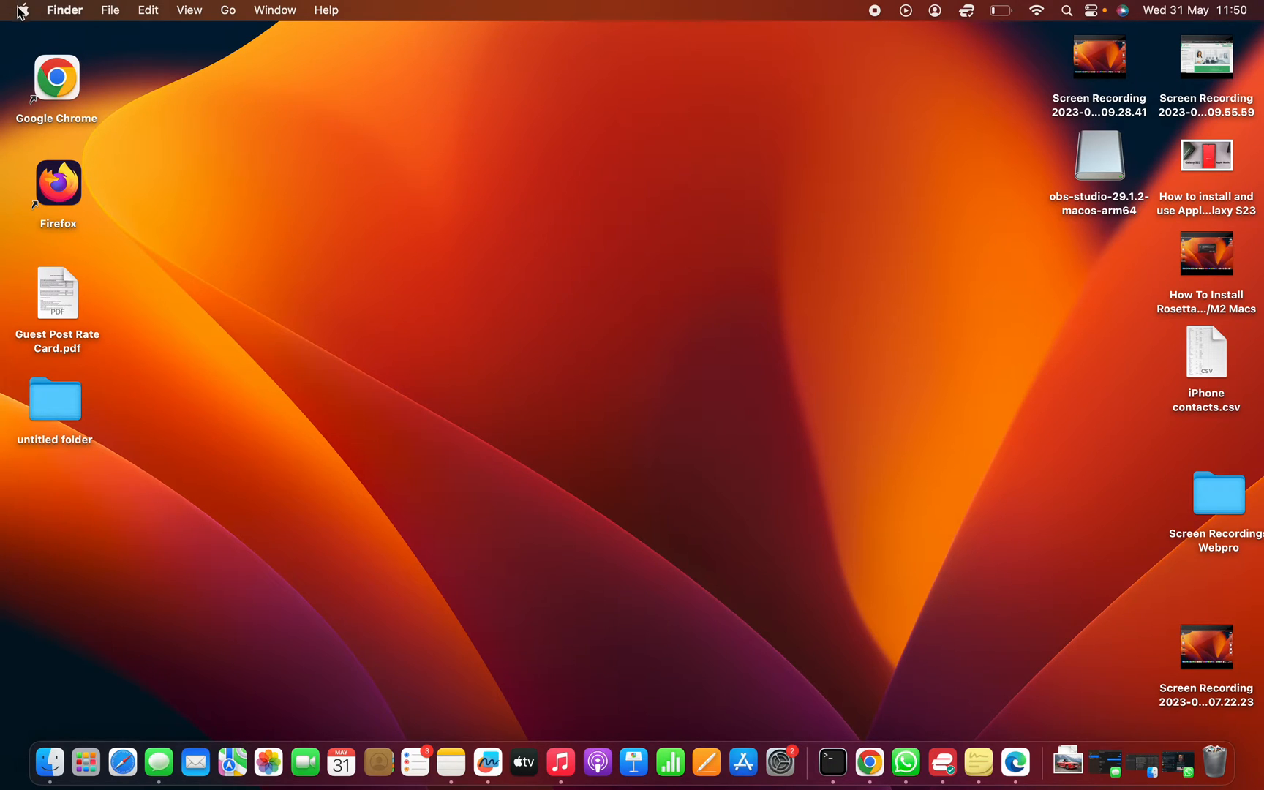
Launch System Settings from the Apple menu.
left_click(23, 9)
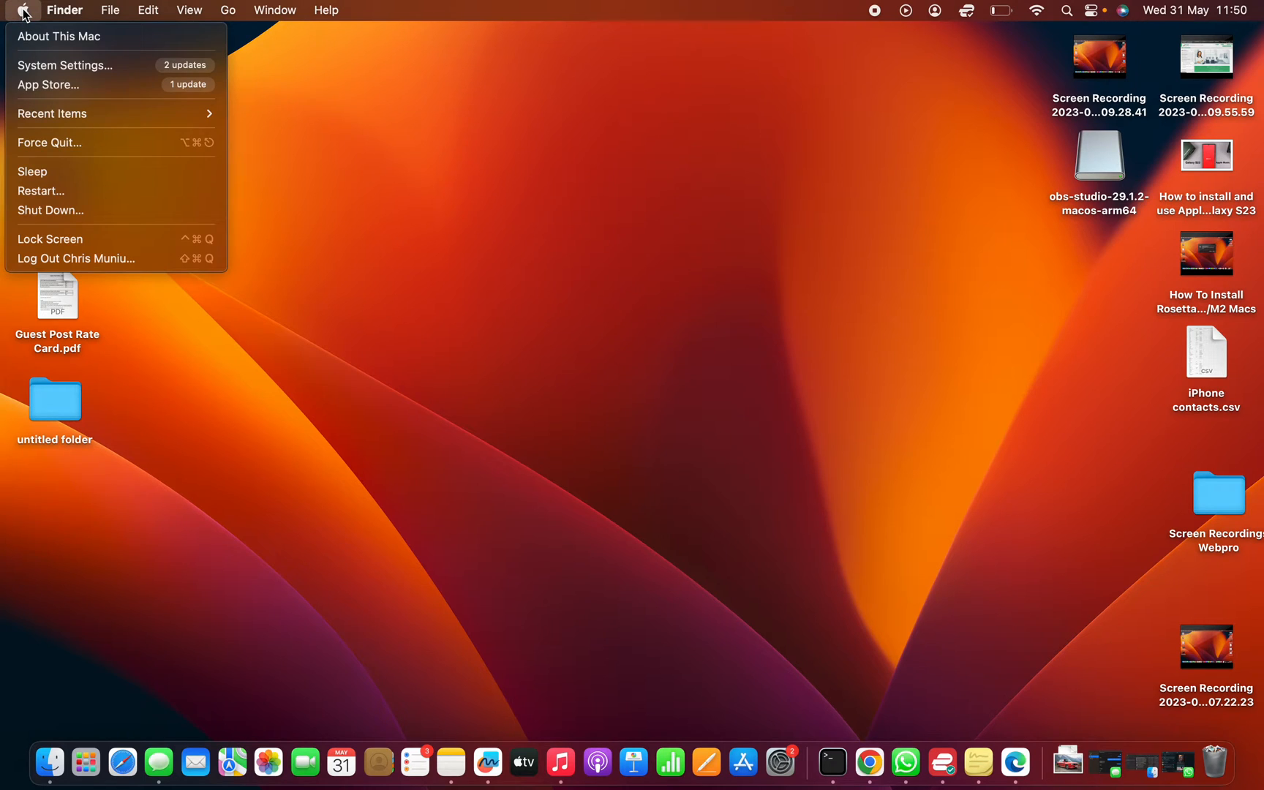
mouse_move(109, 65)
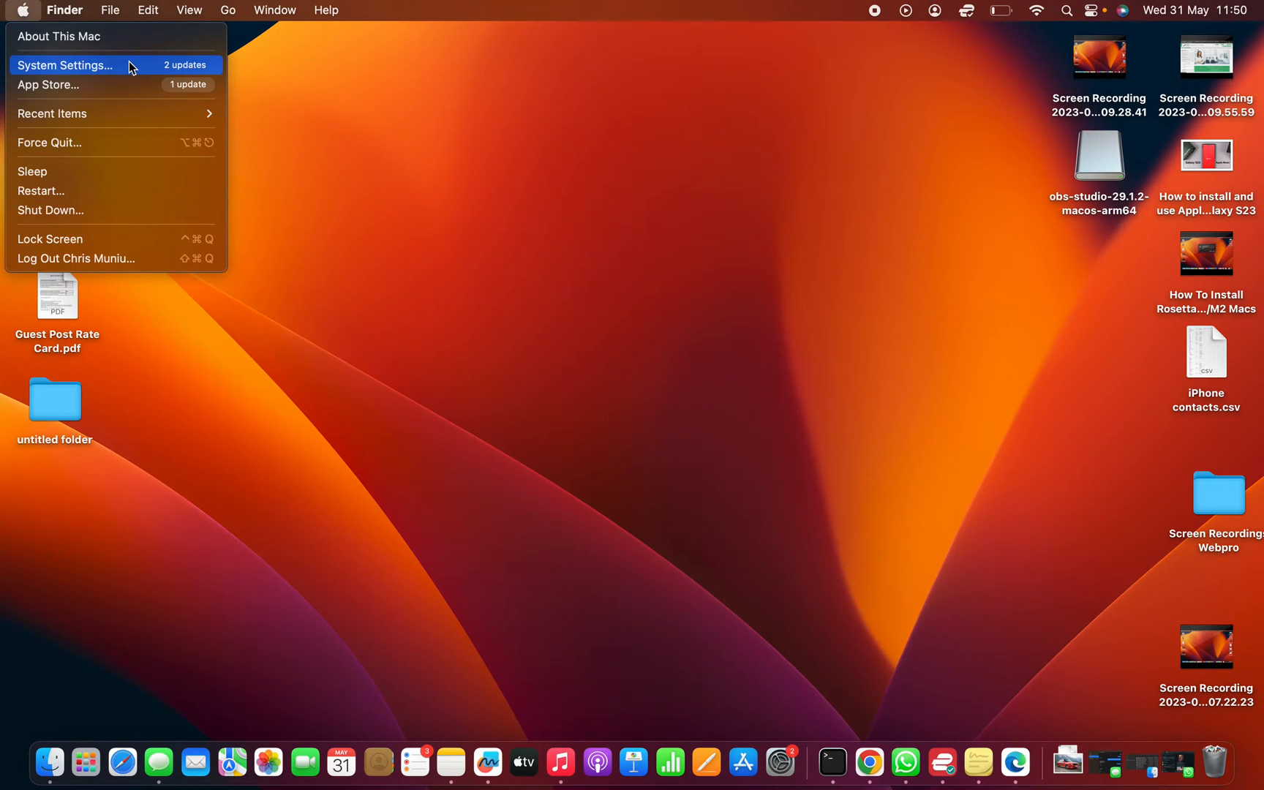
left_click(65, 65)
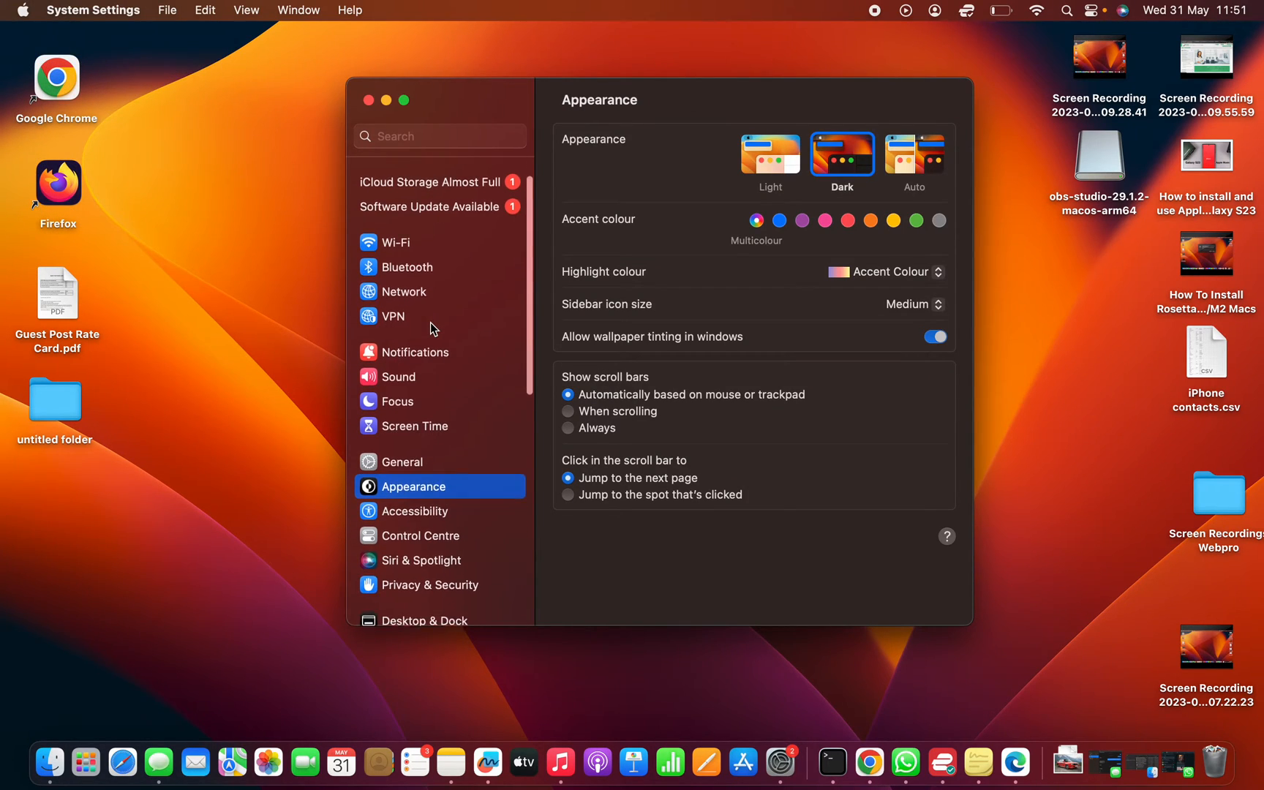
scroll("down", 3)
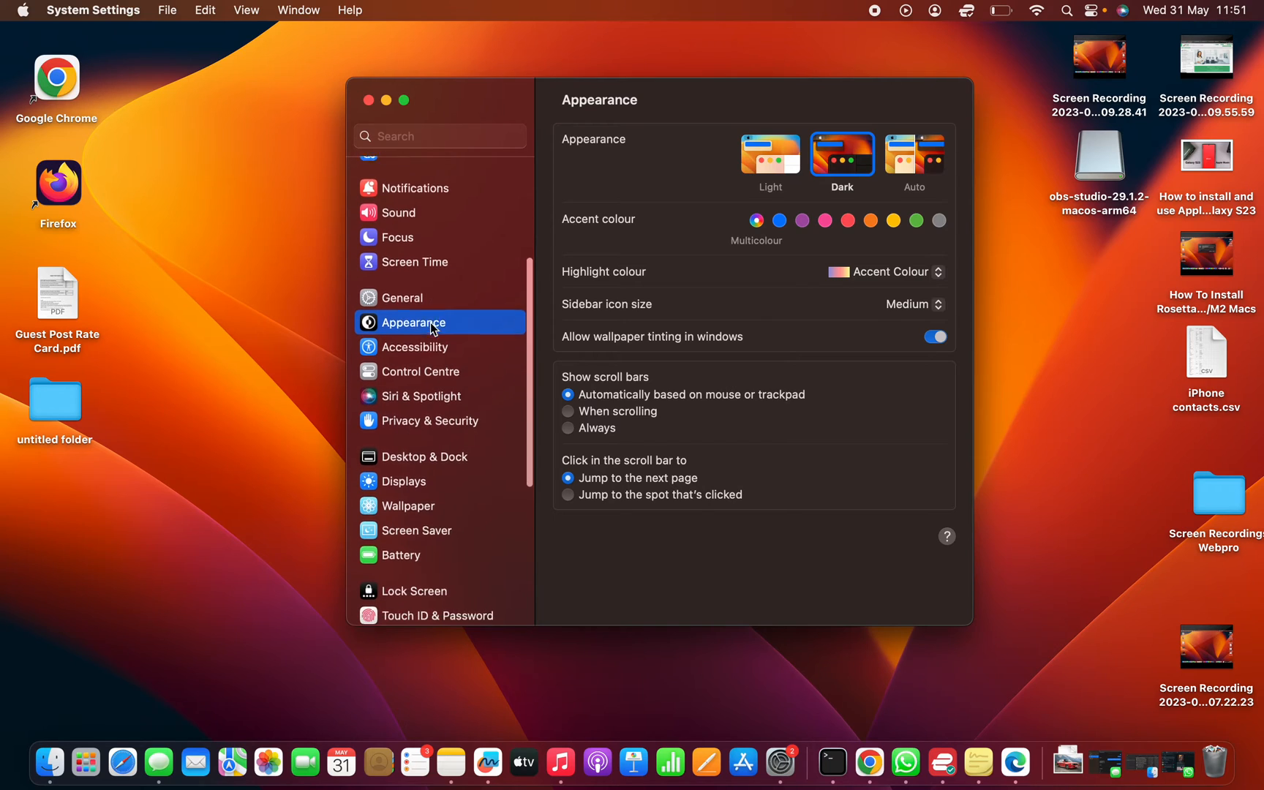
scroll("down", 3)
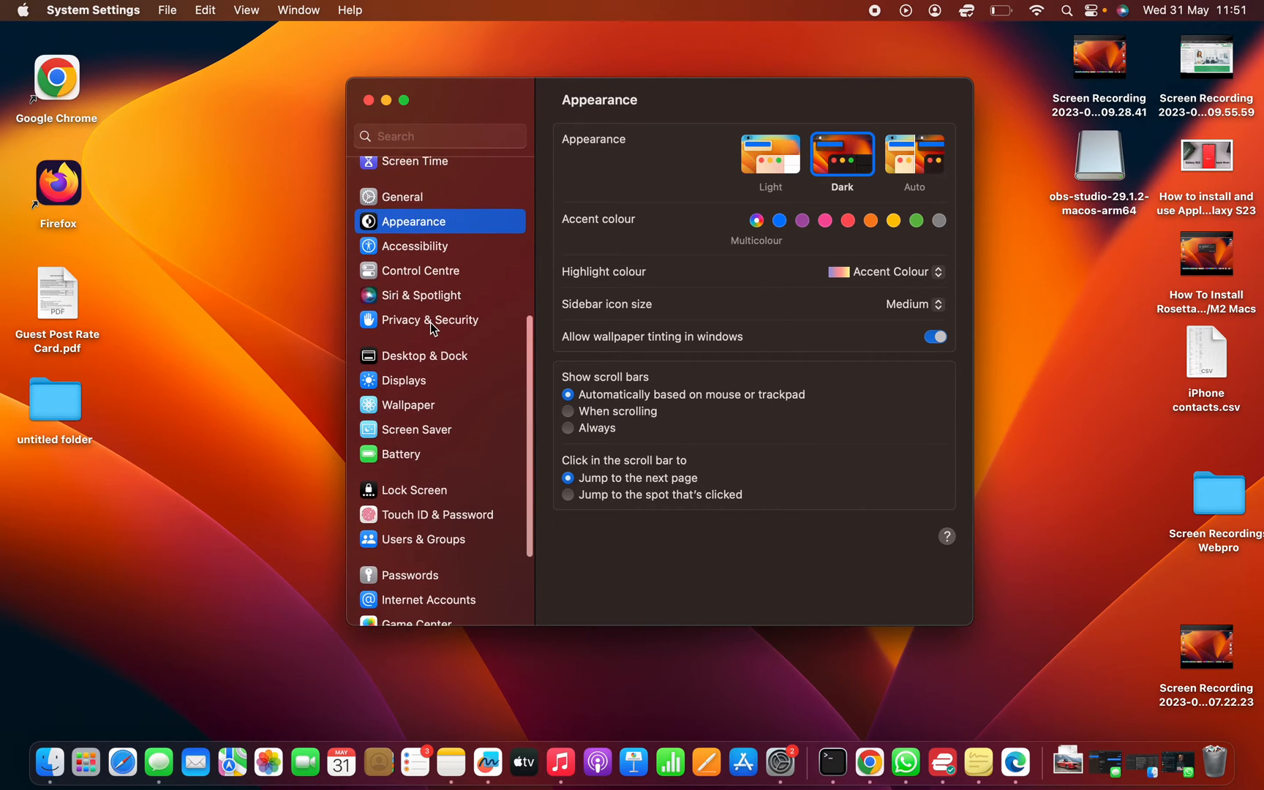
scroll("up", 3)
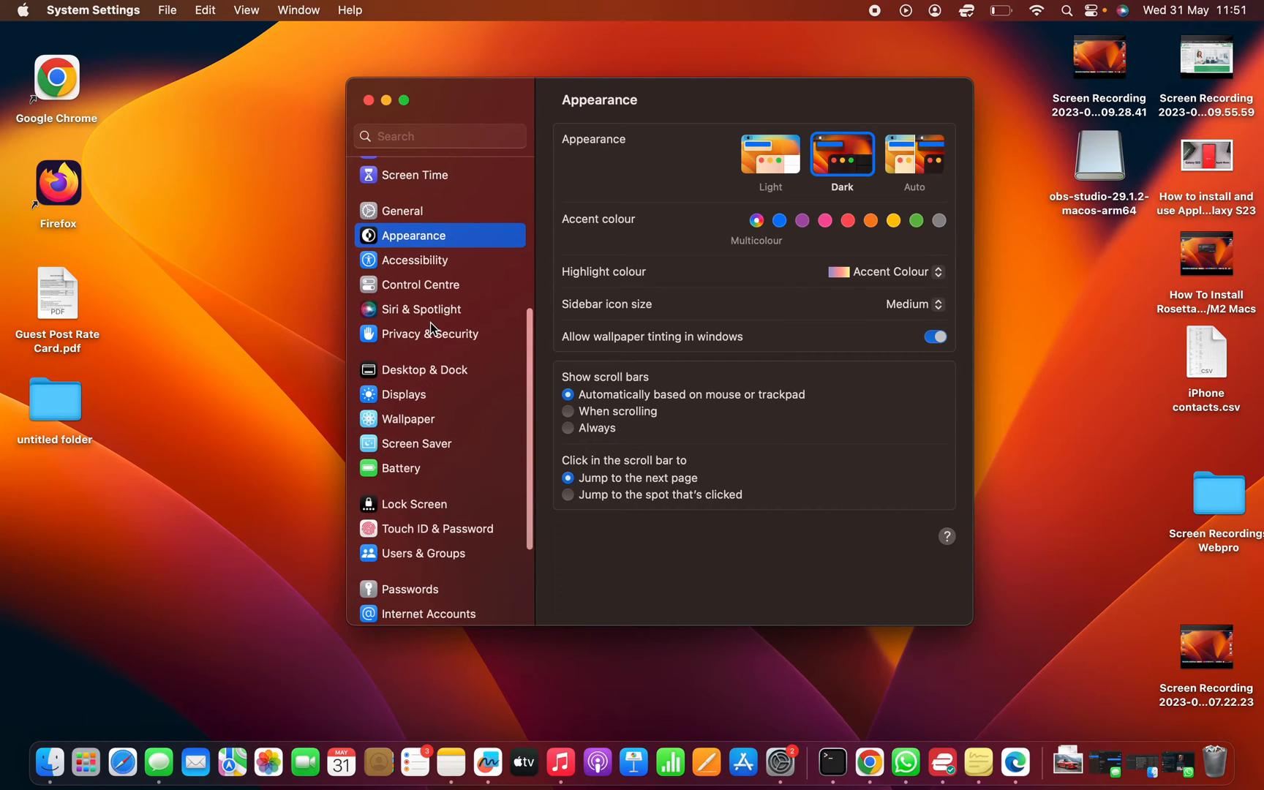
scroll("up", 3)
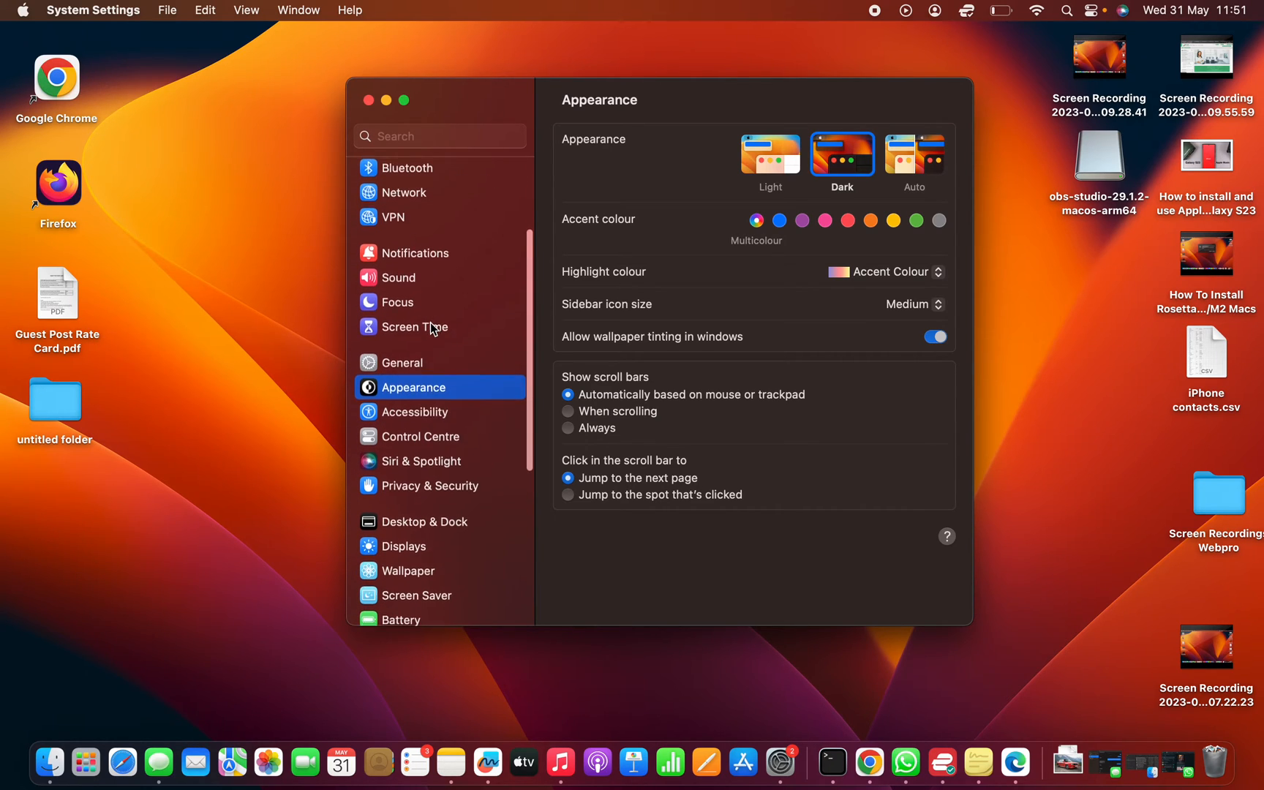
scroll("down", 3)
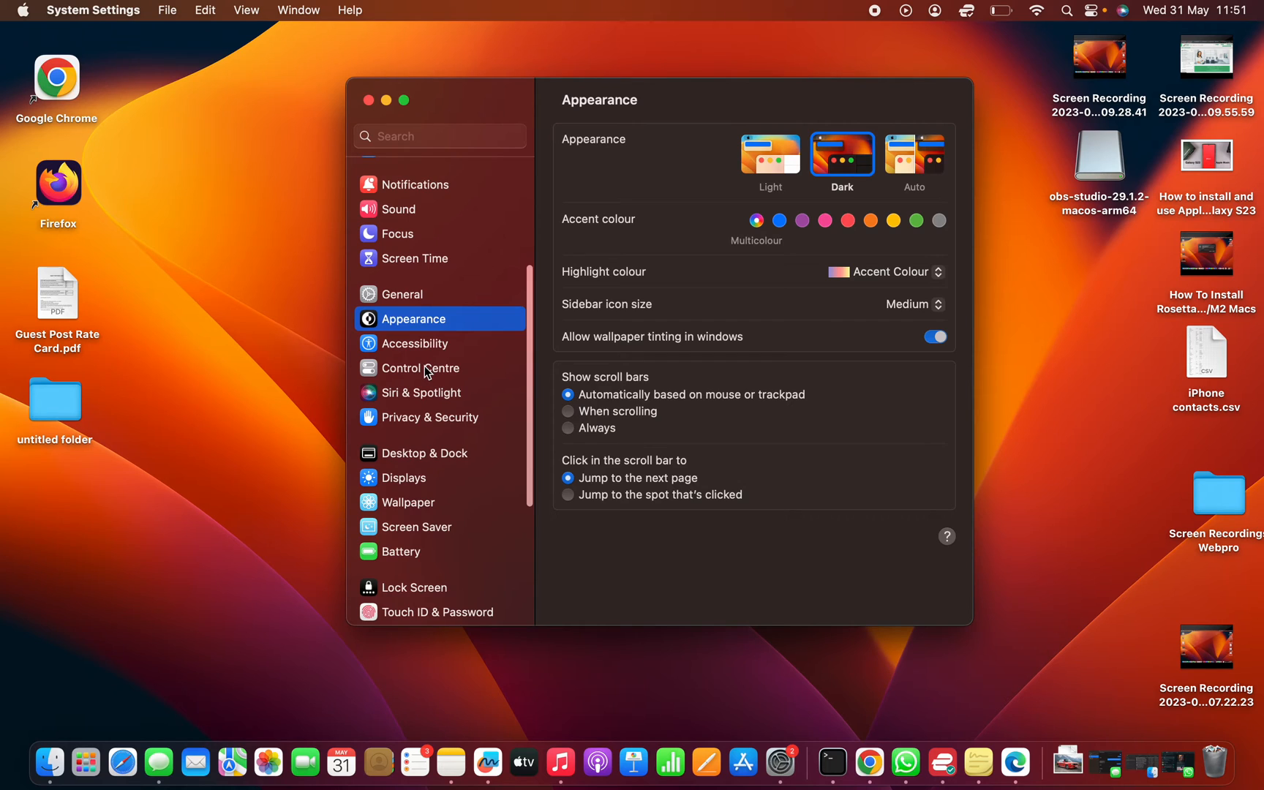
Go to Control Centre and scroll down to the Battery module.
left_click(420, 368)
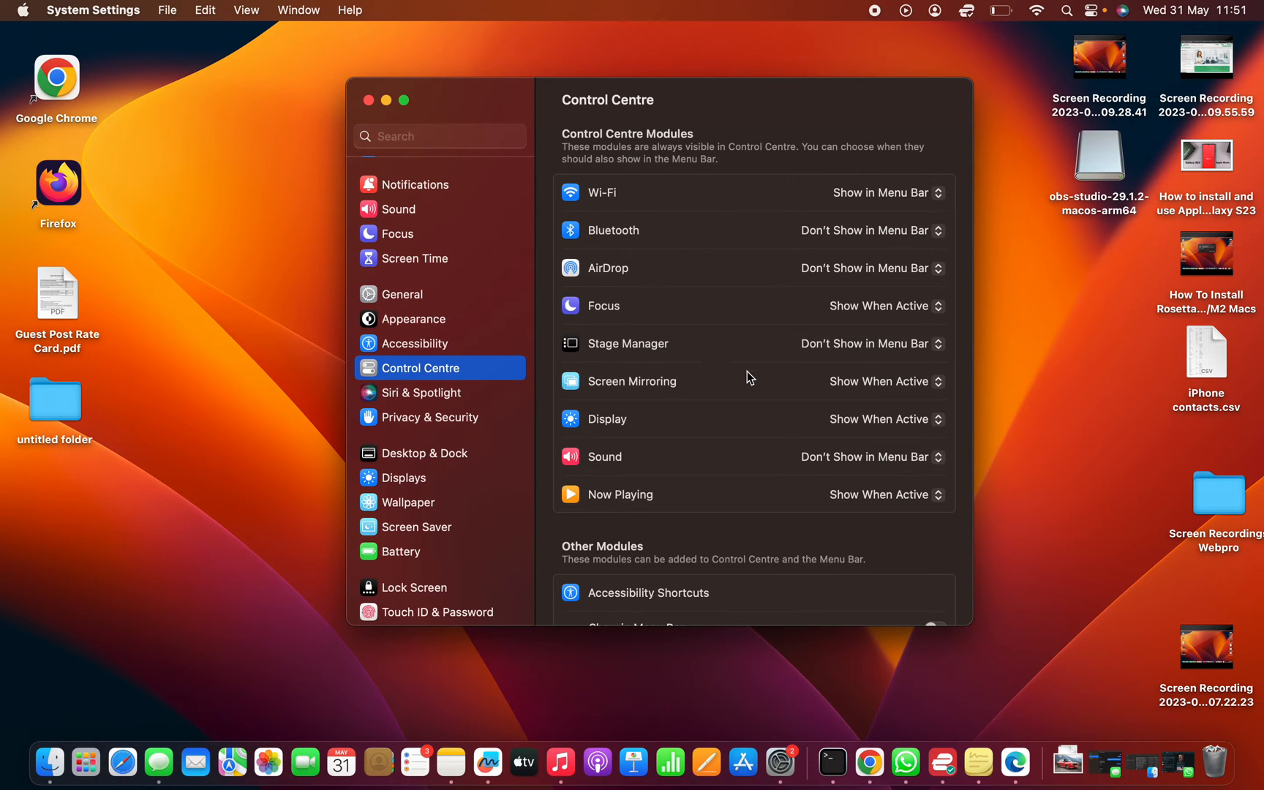
scroll("down", 3)
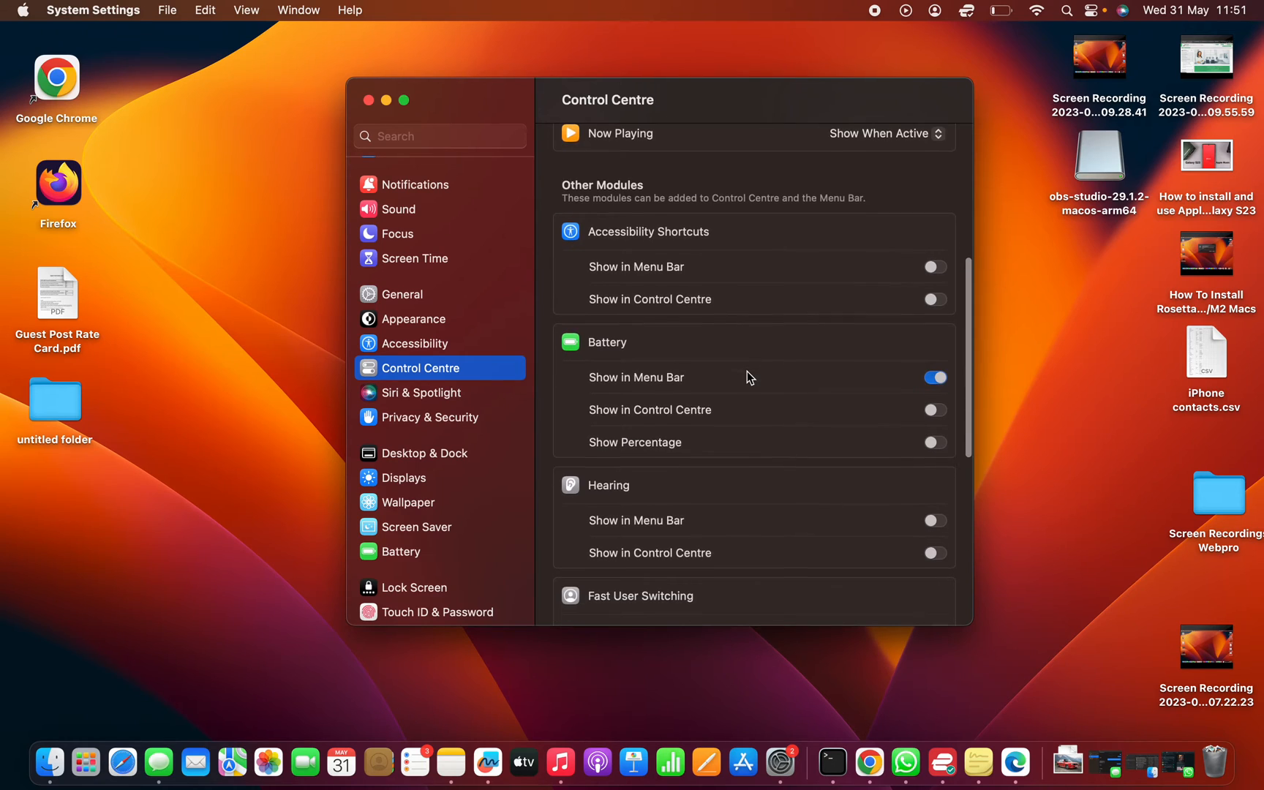
scroll("down", 3)
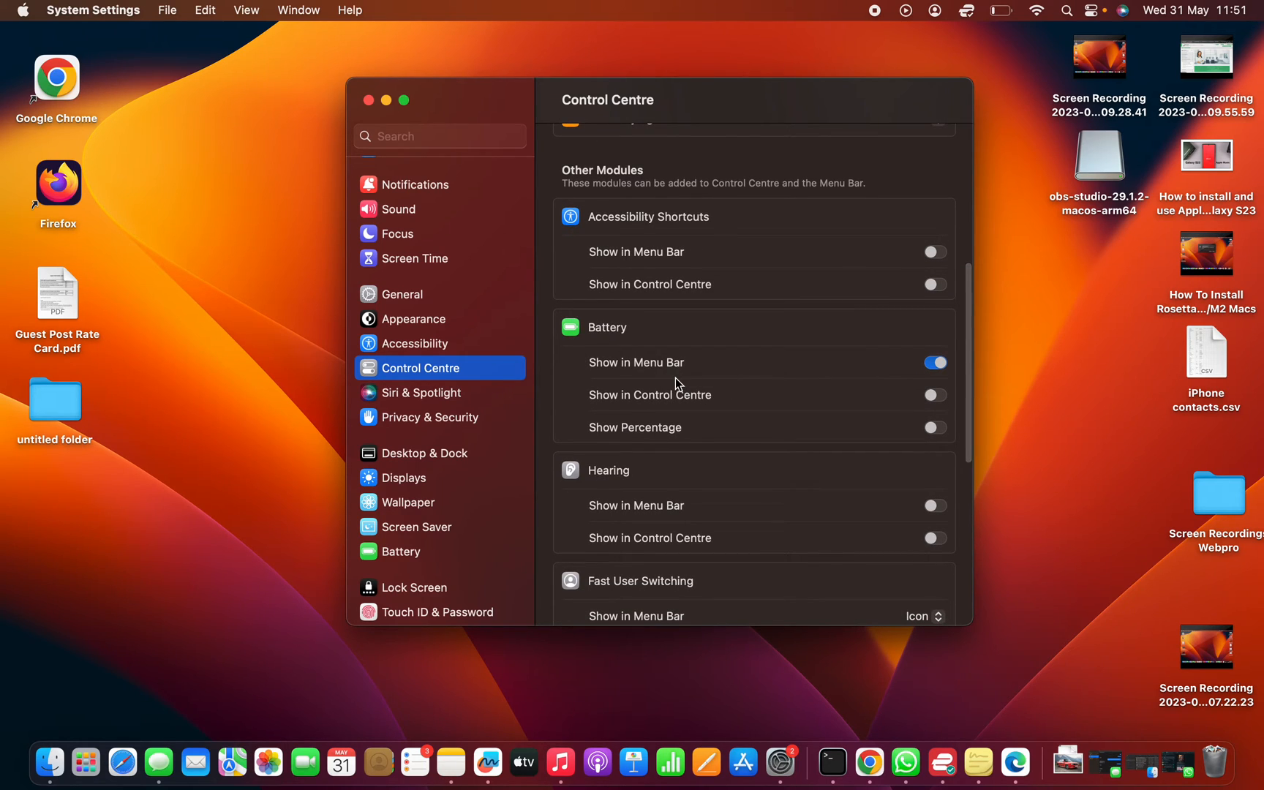
mouse_move(764, 386)
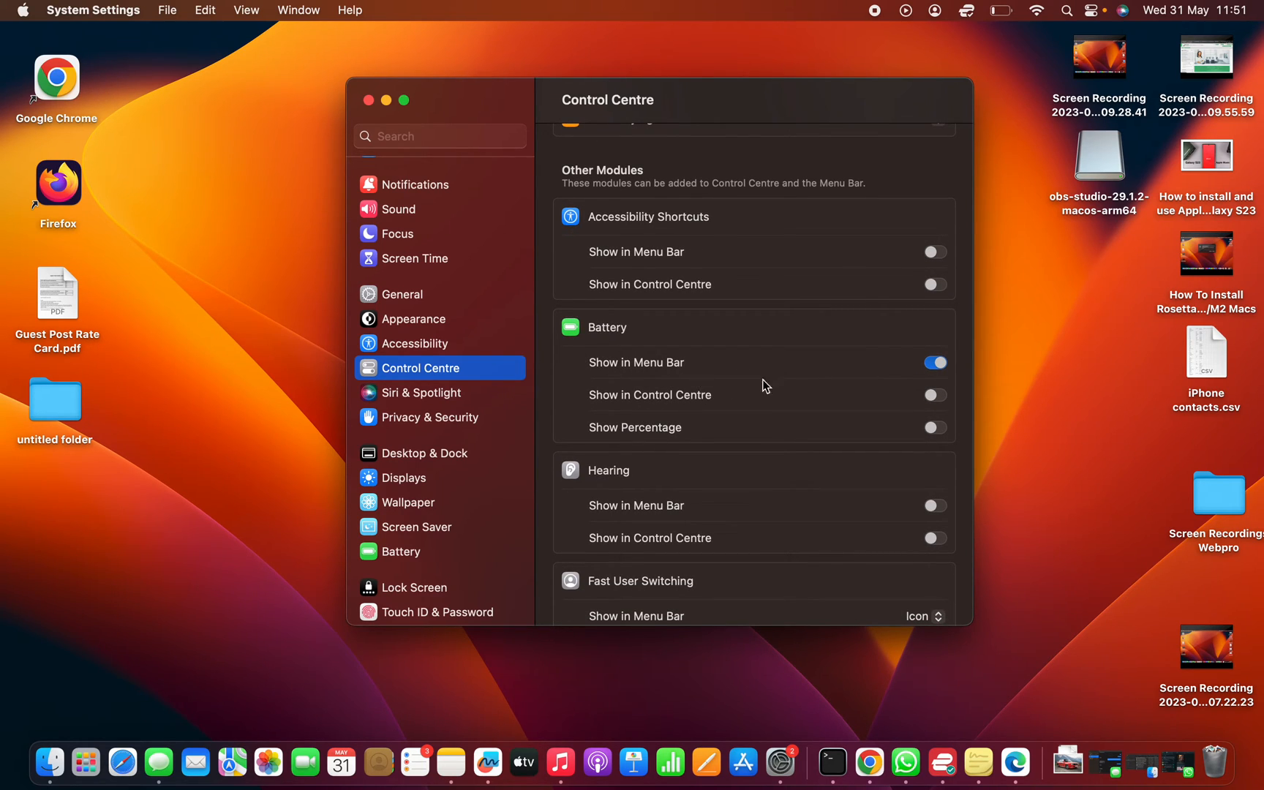
mouse_move(1000, 10)
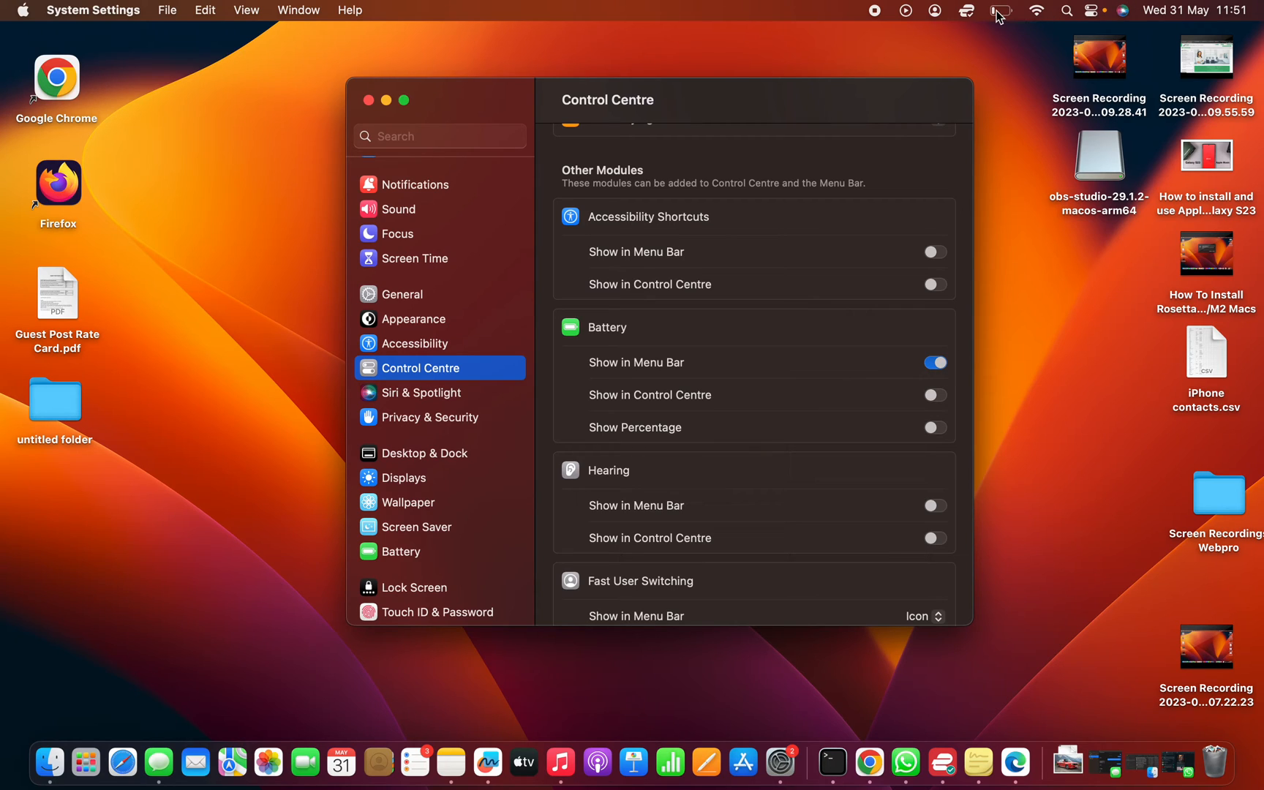
mouse_move(607, 443)
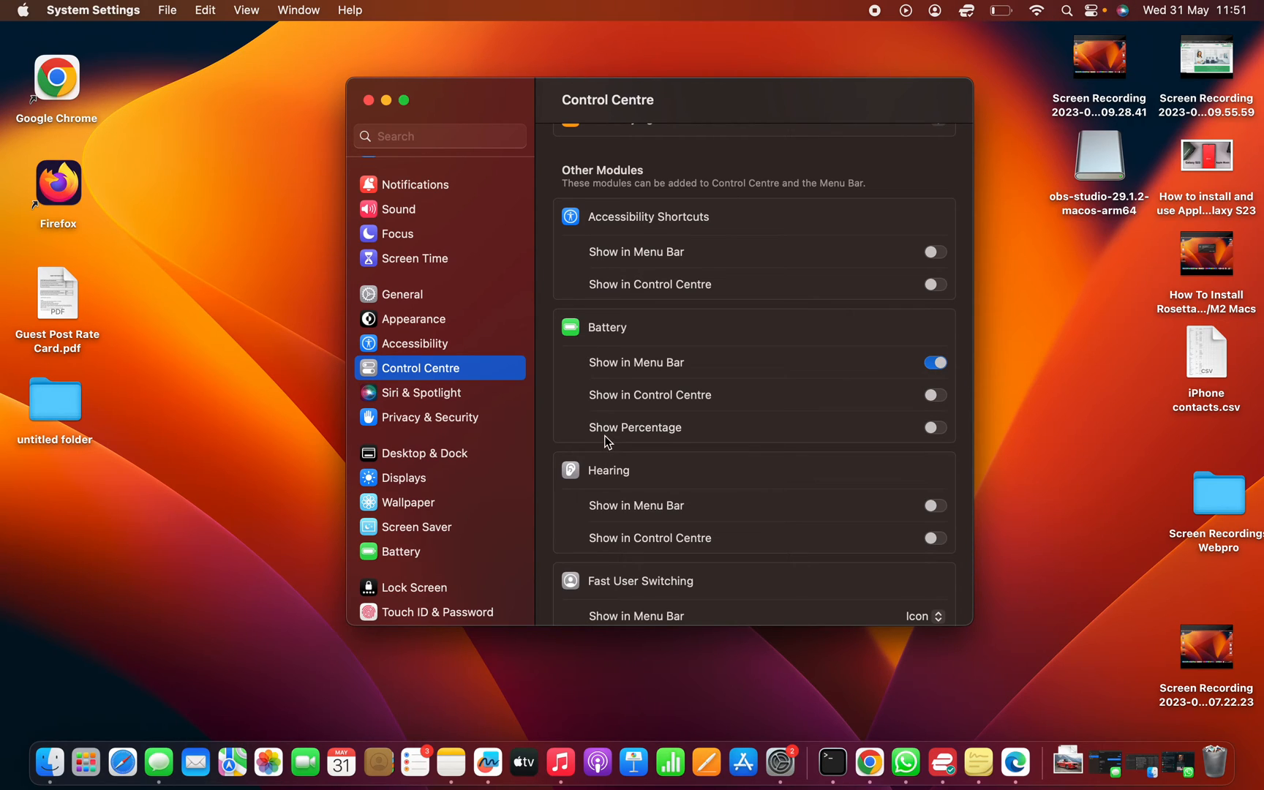
mouse_move(922, 438)
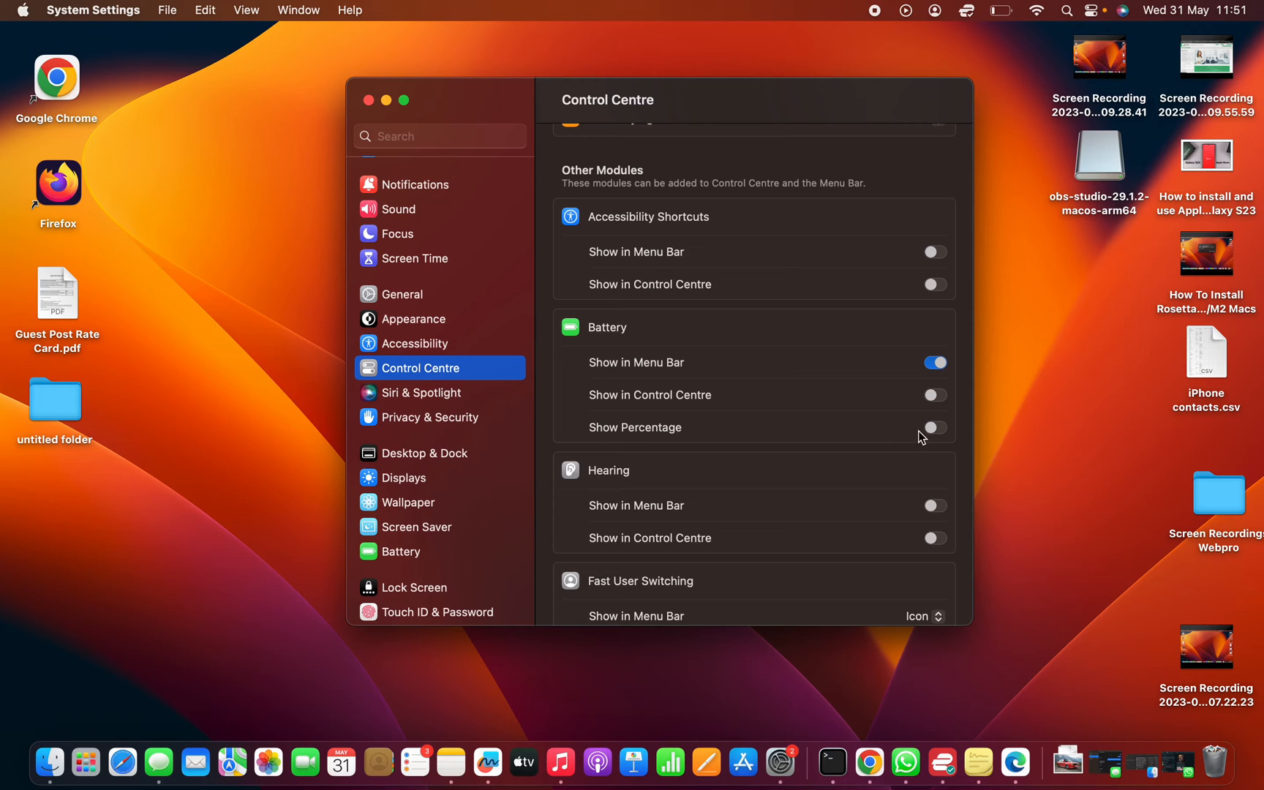
Enable Show Percentage for Battery and close System Settings.
left_click(934, 427)
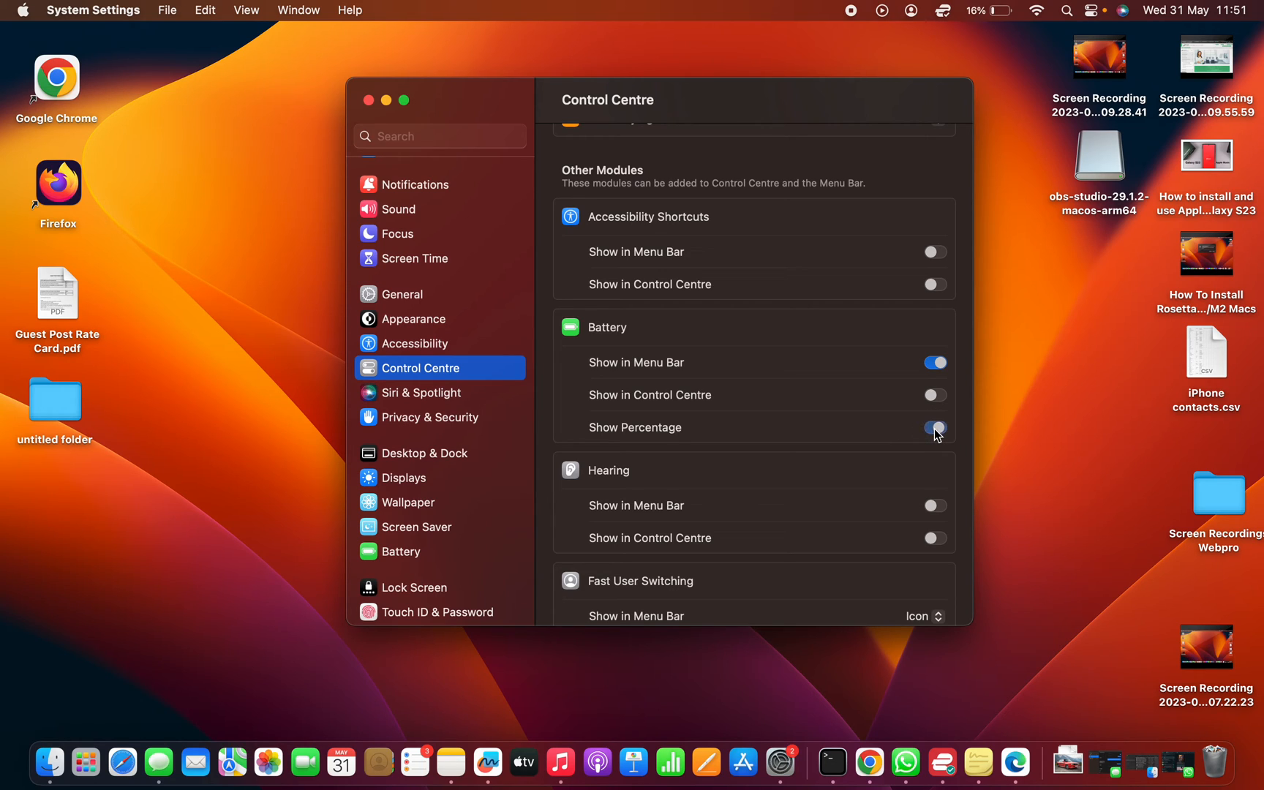
left_click(934, 427)
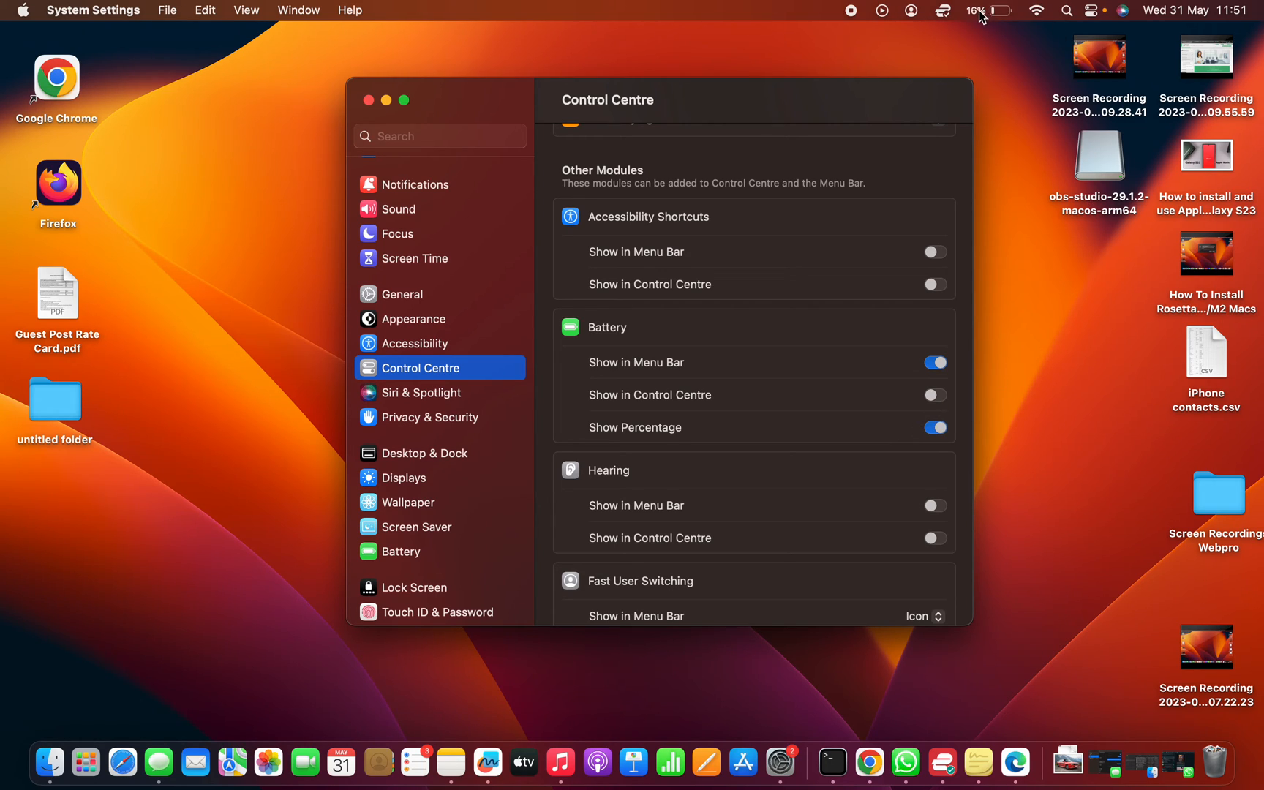
mouse_move(981, 50)
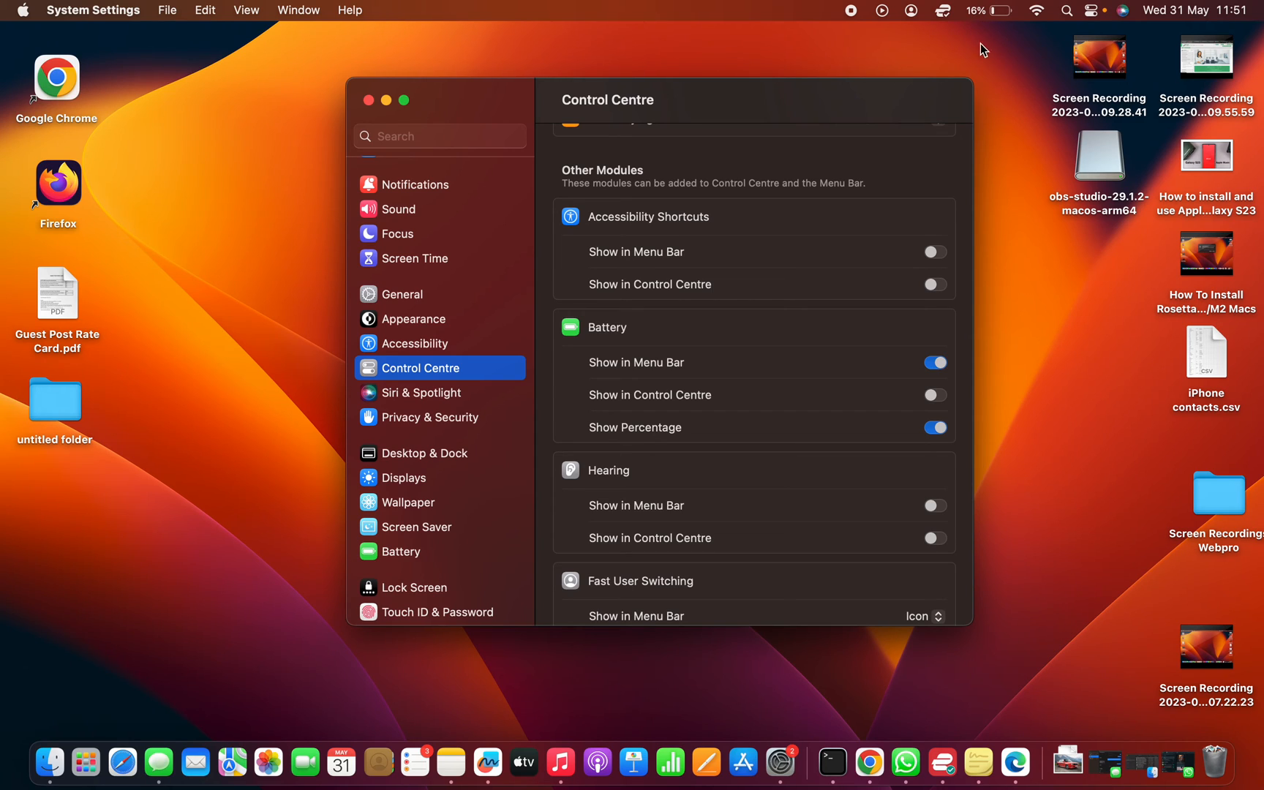
mouse_move(369, 100)
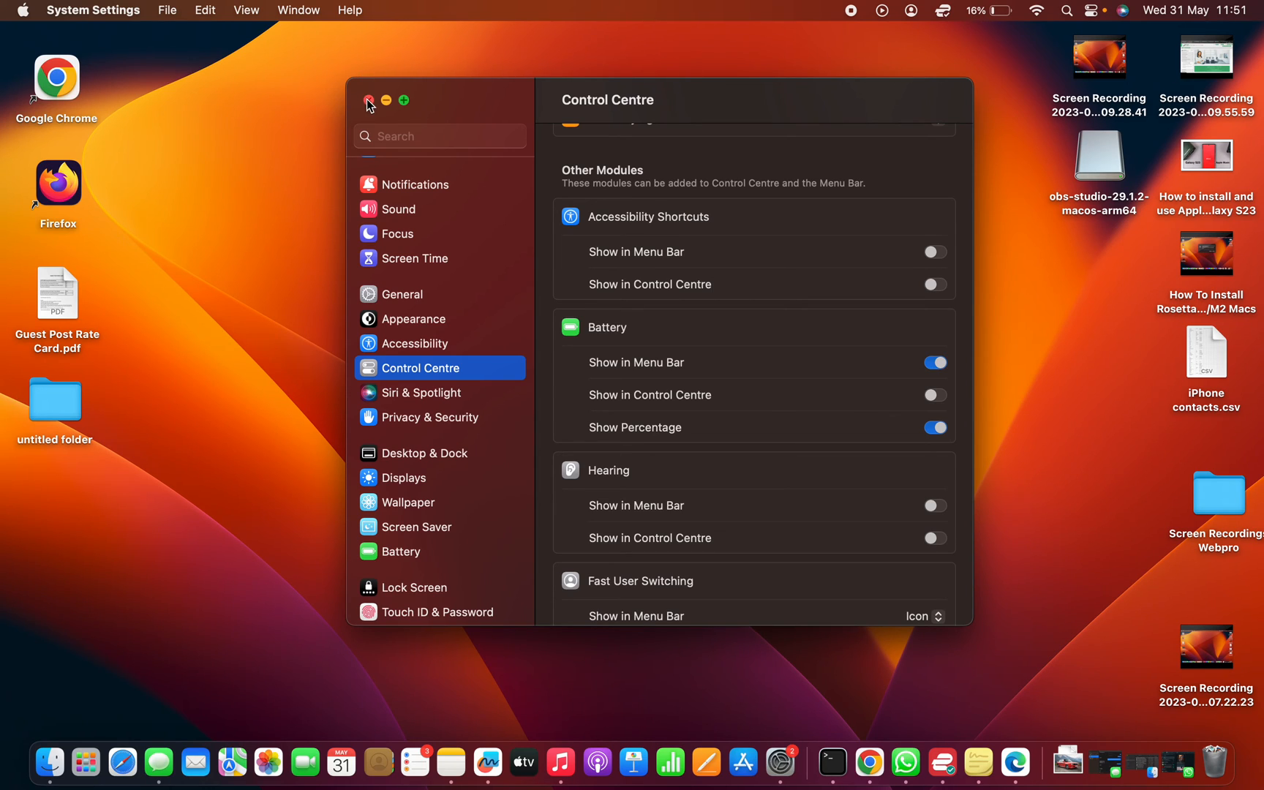
left_click(368, 100)
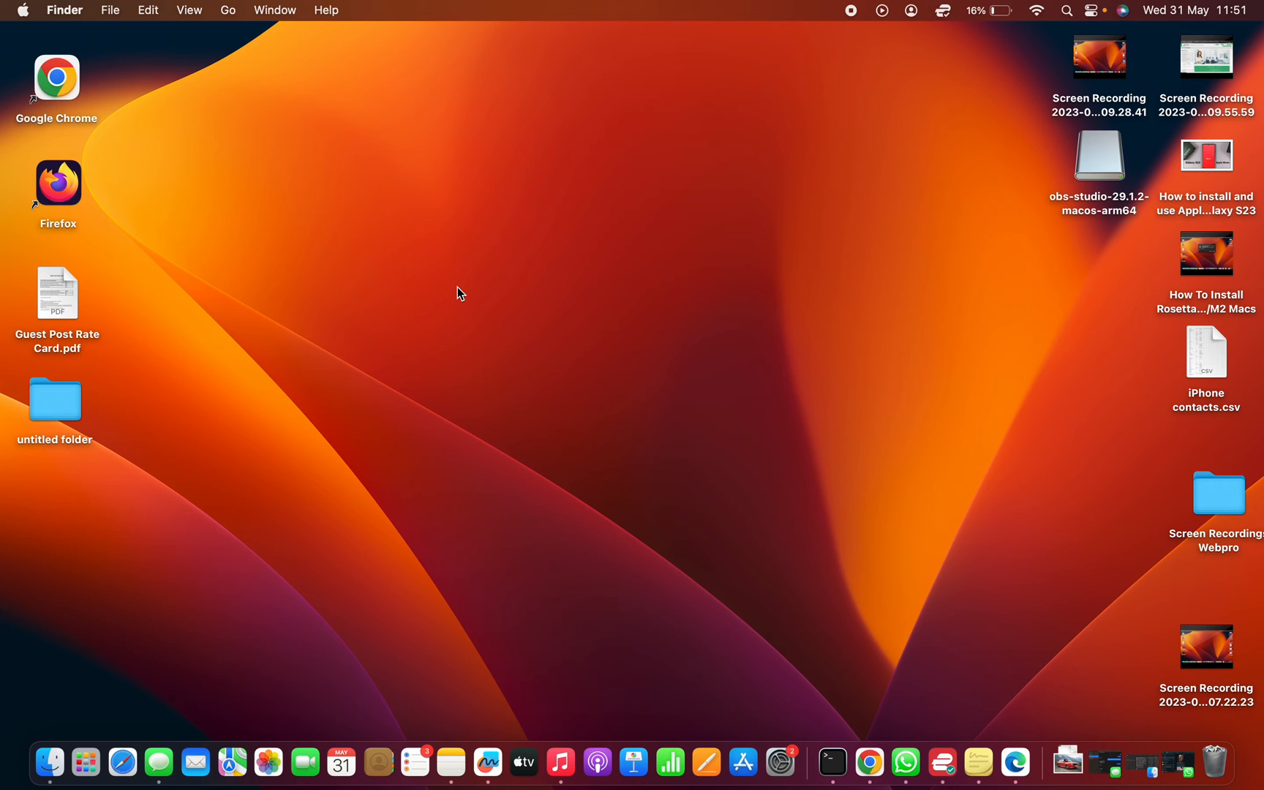